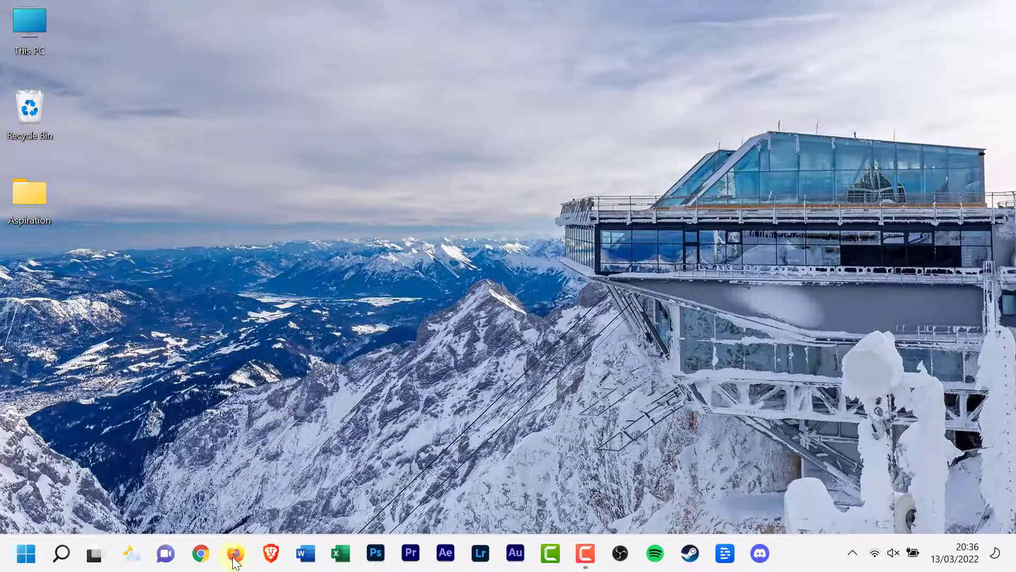
# Launch Firefox from the taskbar and open Settings from the main menu
pyautogui.click(234, 552)
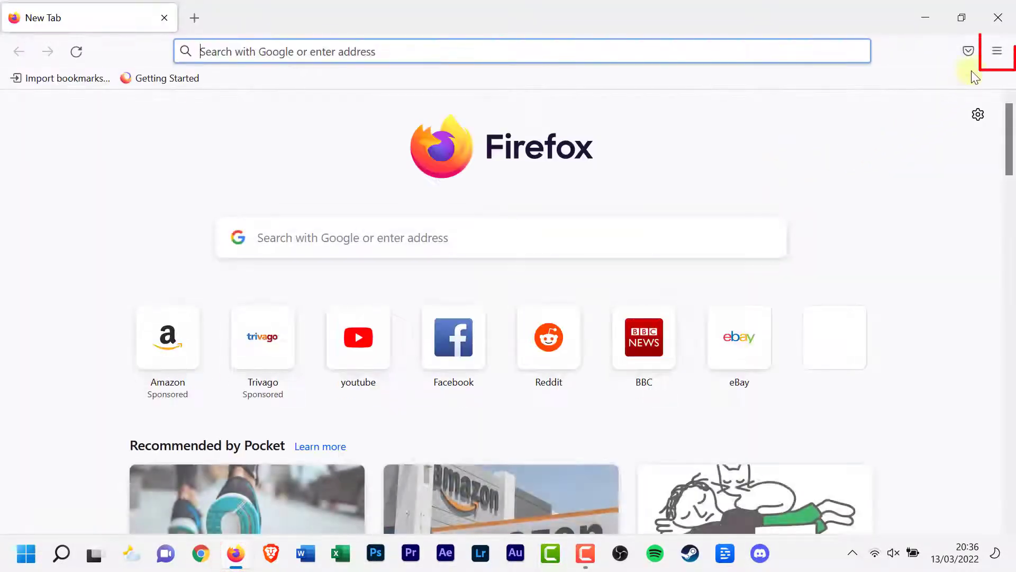
pyautogui.click(997, 51)
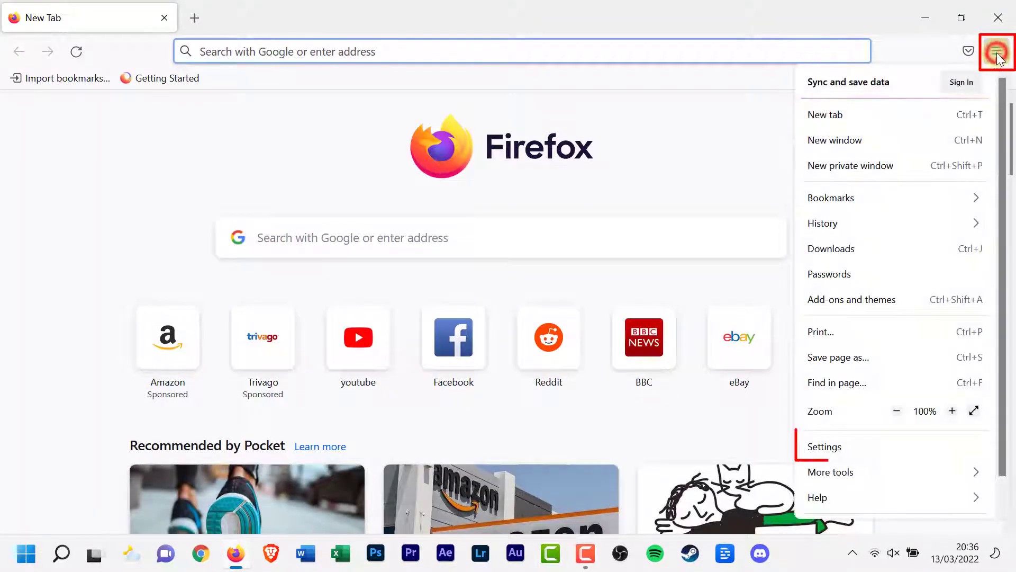
pyautogui.click(824, 446)
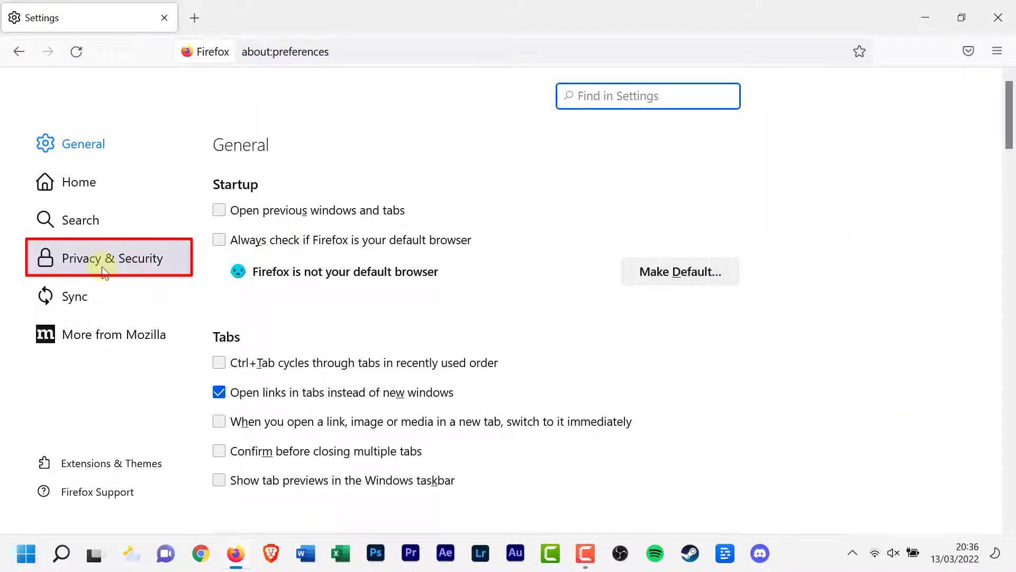
# Show Privacy & Security settings scrolled down to the Address Bar options
pyautogui.click(109, 257)
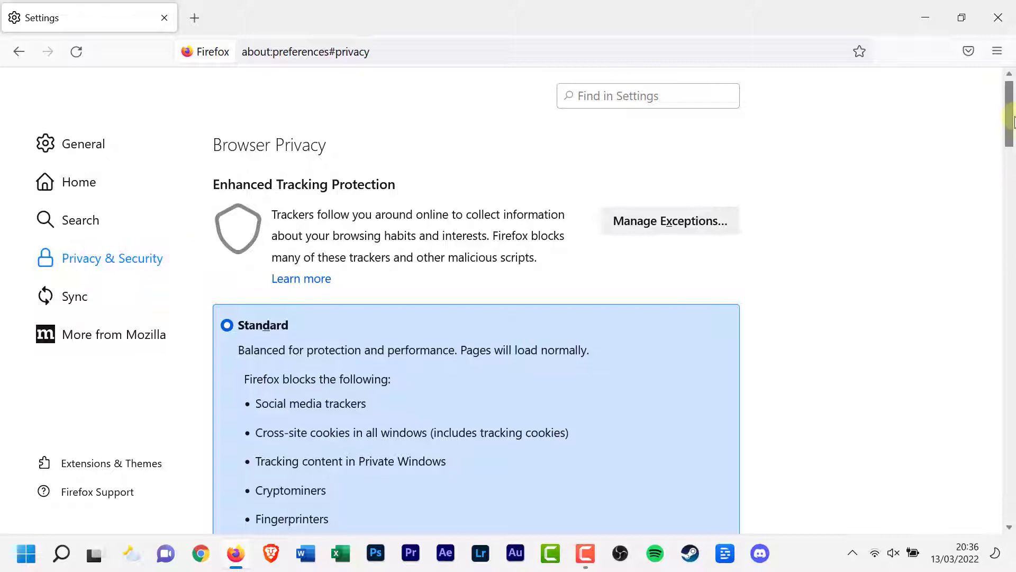
pyautogui.scroll(-3)
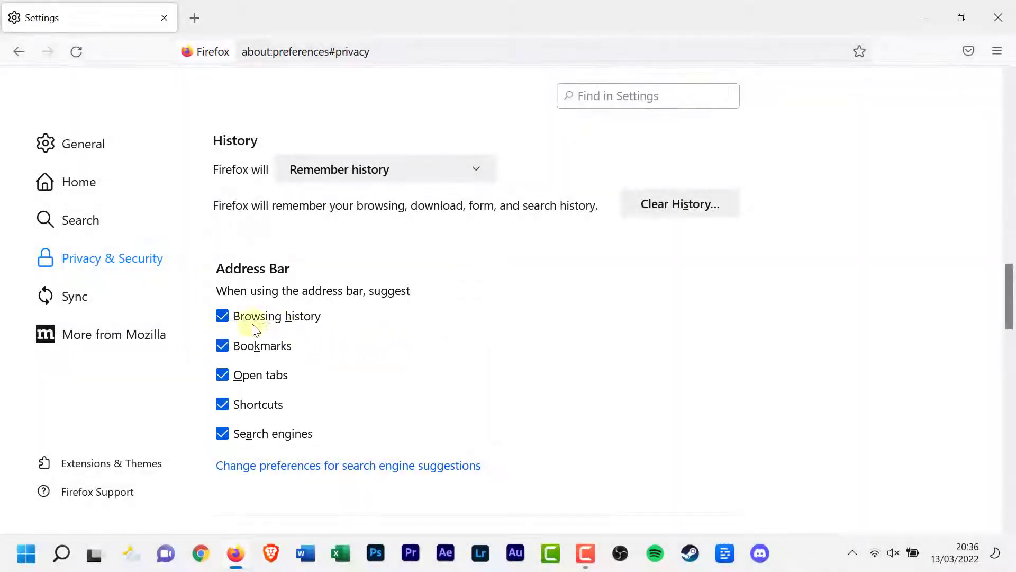
# Uncheck Browsing history, Shortcuts and Search engines under Address Bar suggestions
pyautogui.click(222, 315)
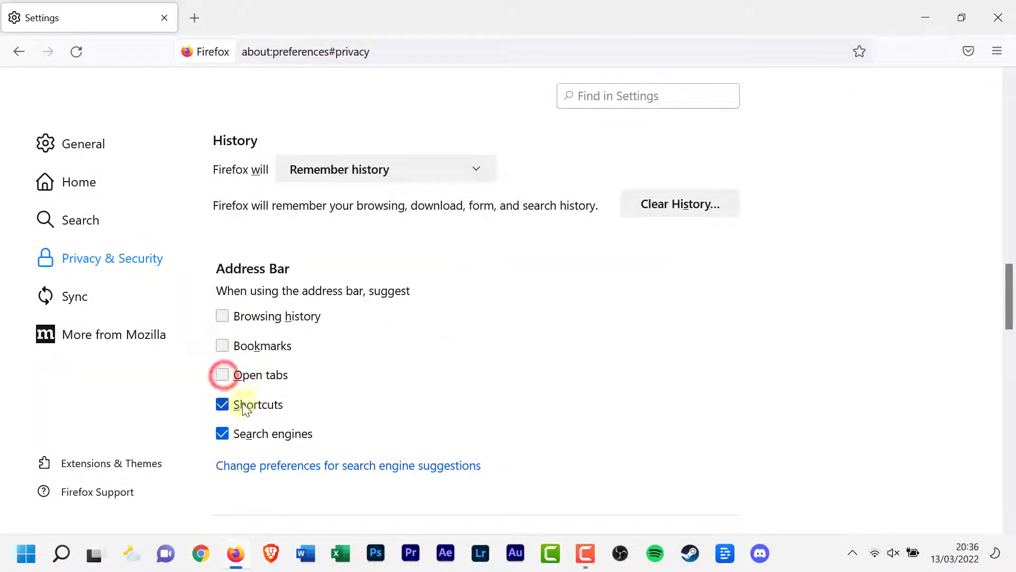
pyautogui.click(223, 433)
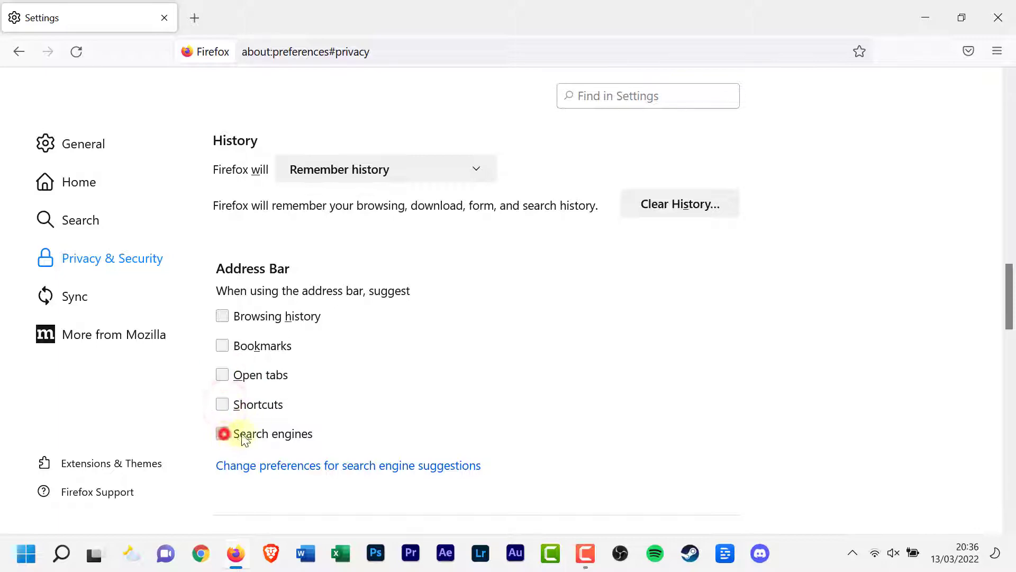
pyautogui.click(222, 433)
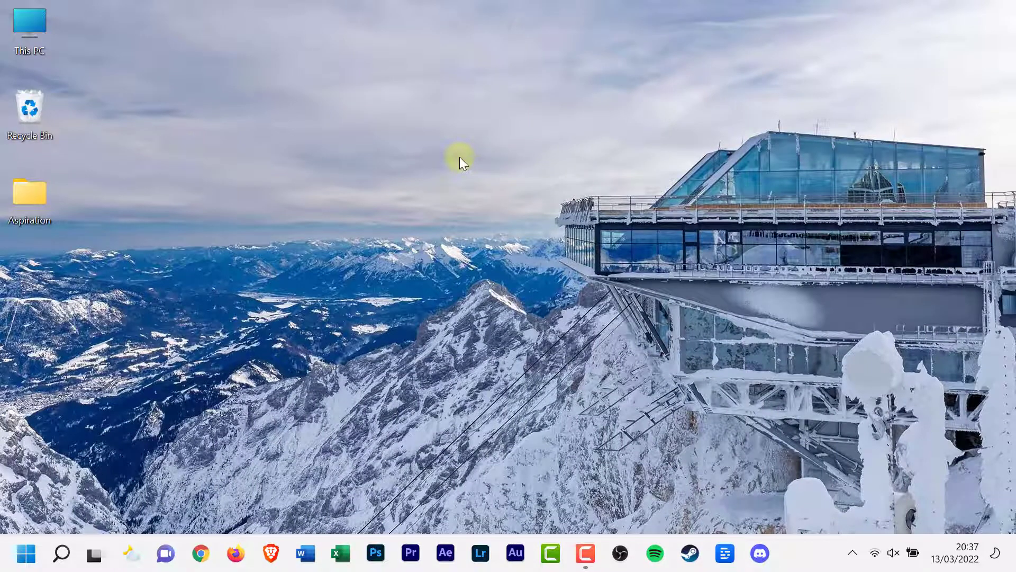
pyautogui.moveTo(259, 468)
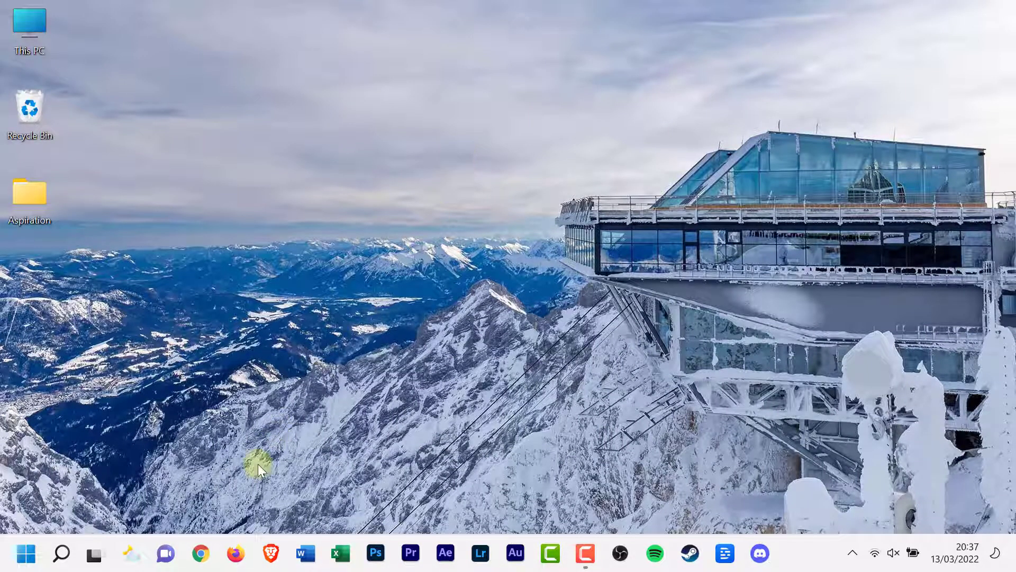
# Relaunch Firefox and type 'b' in the address bar to view suggestions
pyautogui.click(235, 552)
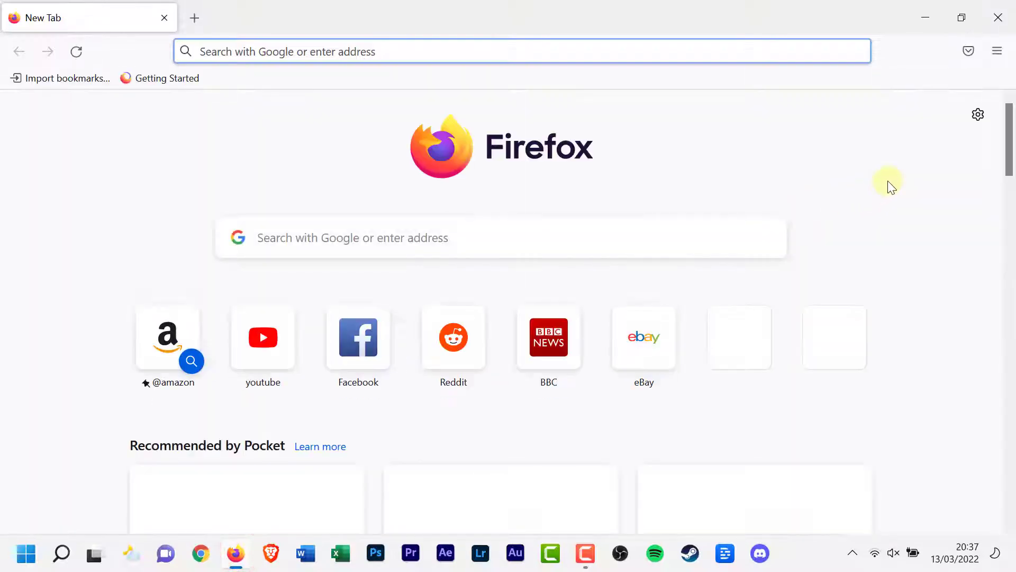
pyautogui.write('b')
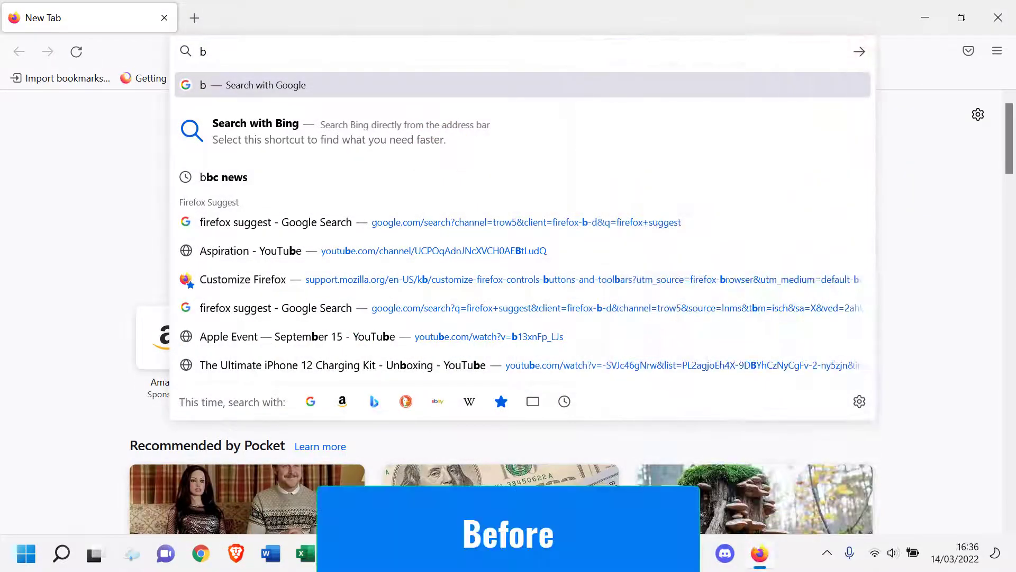